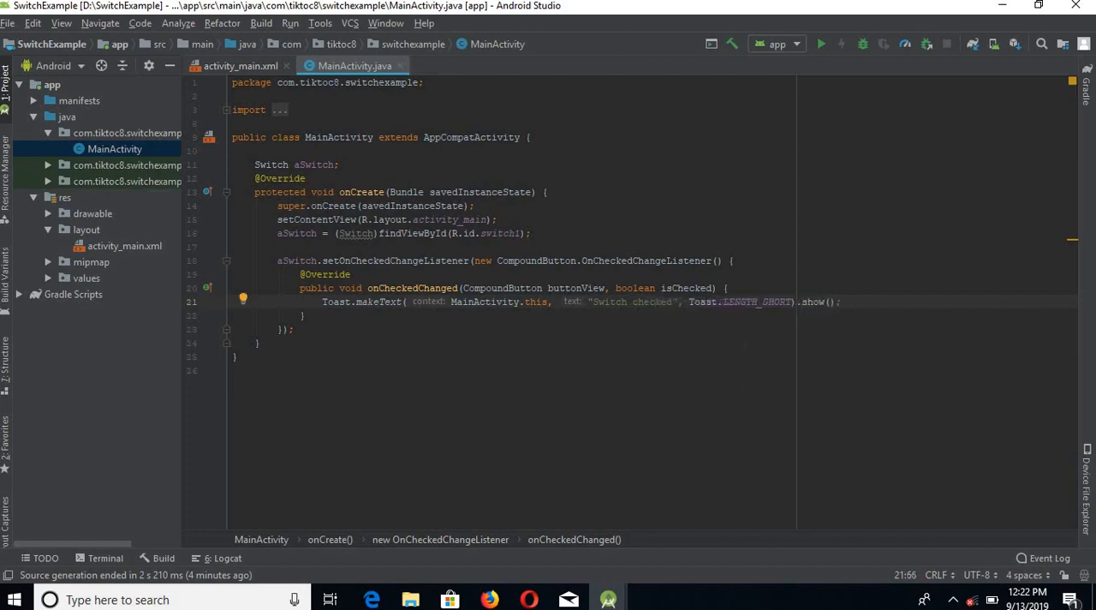
Step: Toggle the 'Off and on' switch on in the emulator to show the ON toast
click(829, 43)
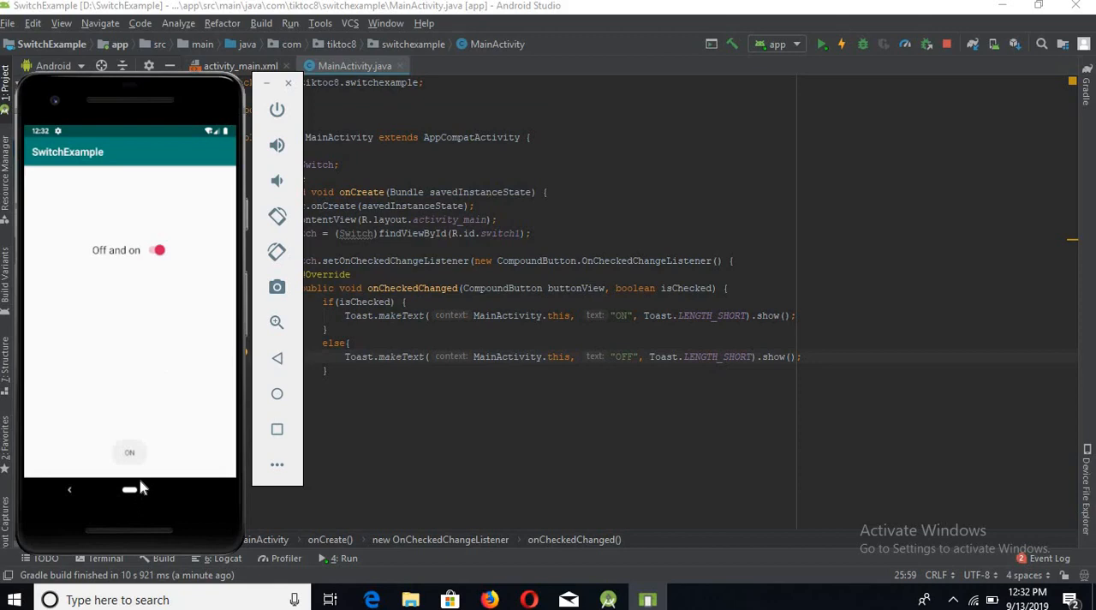